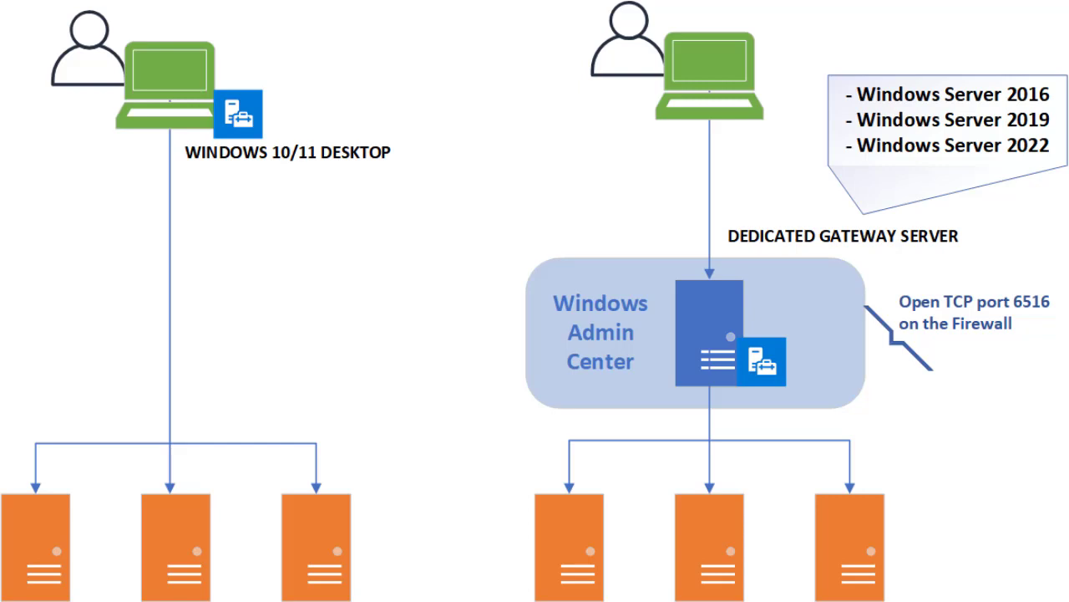
Draw a red curved arrow pointing at the Windows 10/11 desktop laptop icon.
left_click_drag(409, 51, 313, 113)
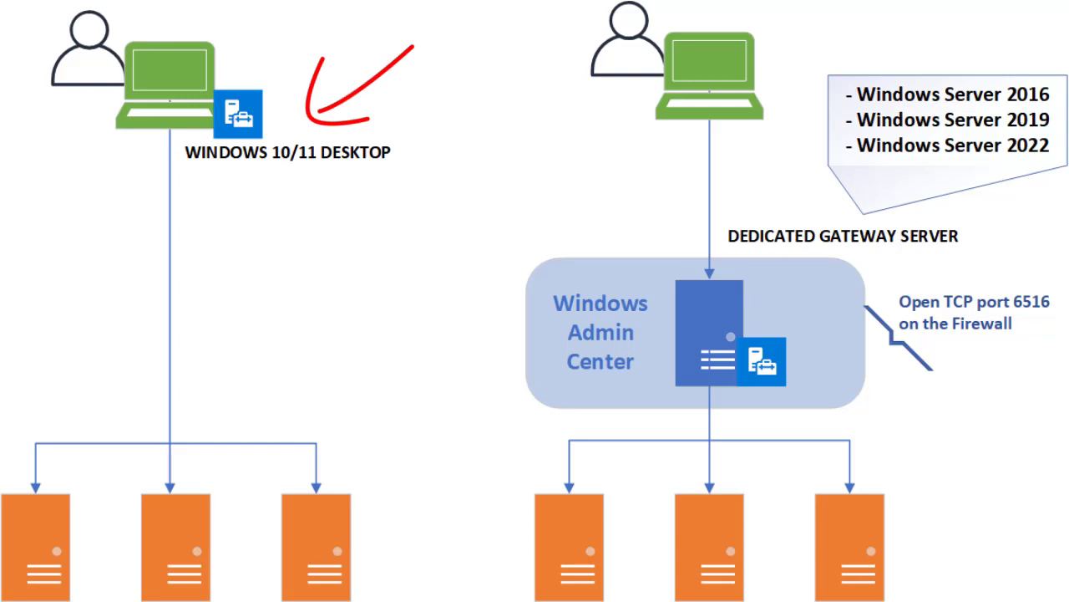